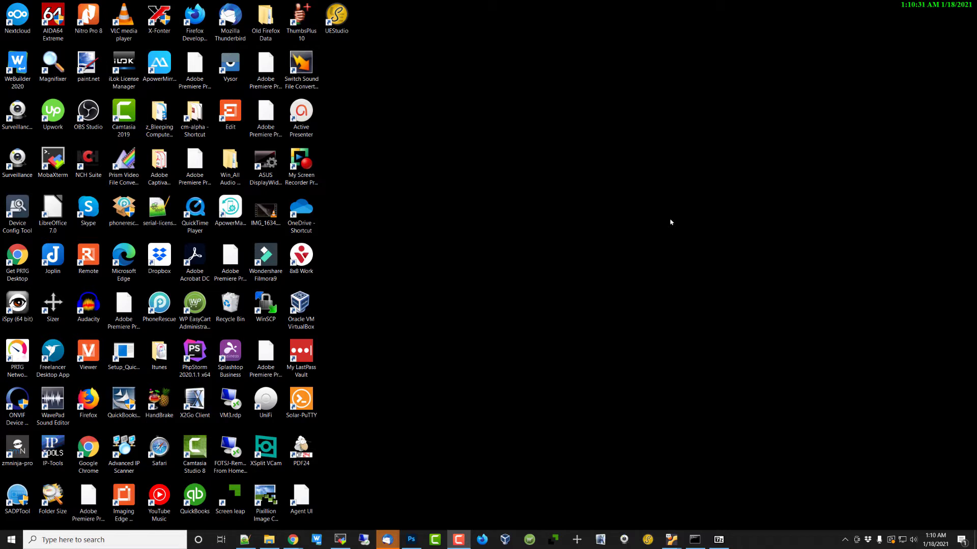
{"action": "mouse_move", "coordinate": [763, 422]}
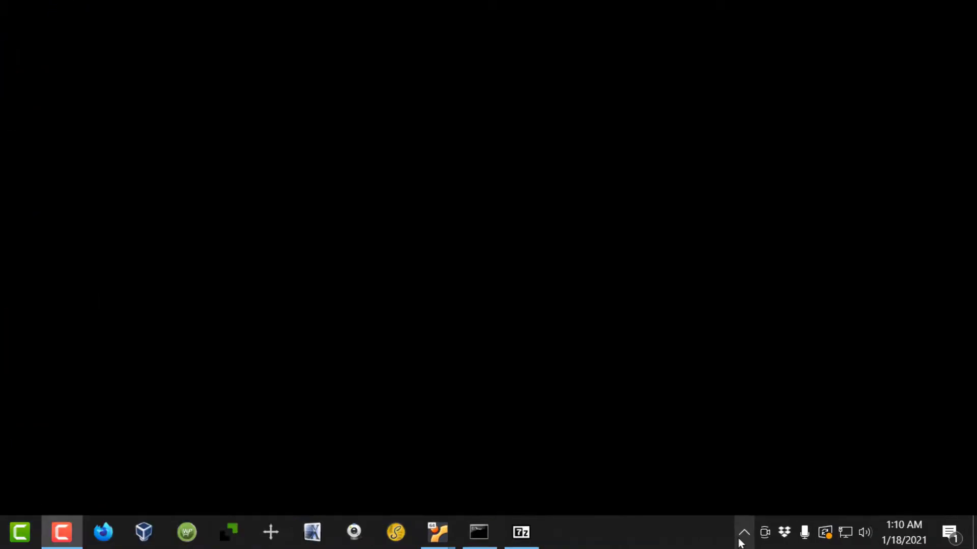
Show the hidden tray icons and right-click the Nextcloud icon reporting unresolved conflicts
{"action": "left_click", "coordinate": [743, 532]}
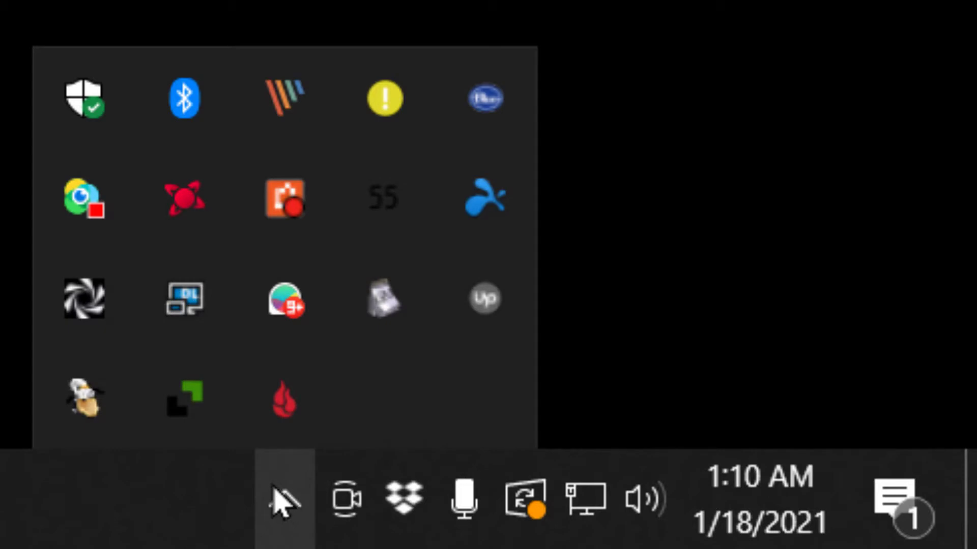
{"action": "mouse_move", "coordinate": [411, 116]}
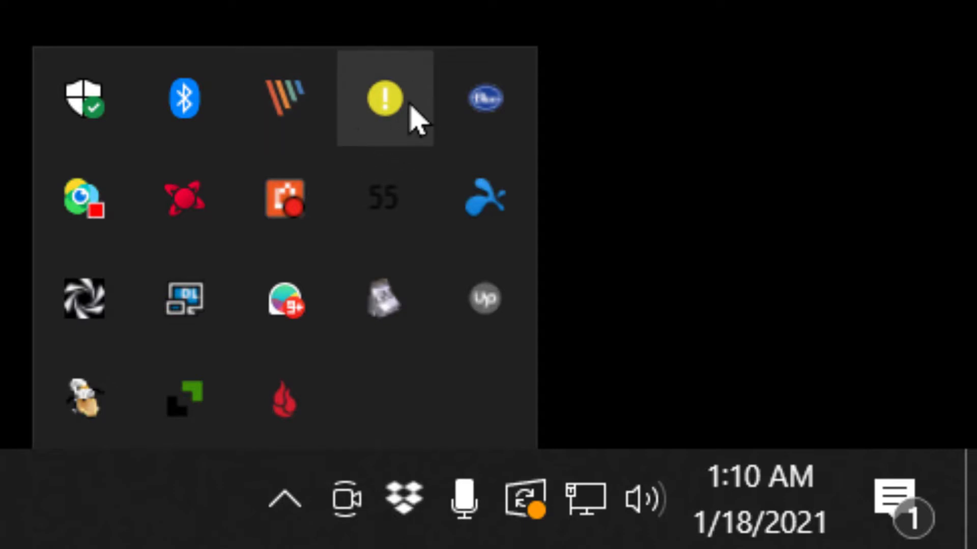
{"action": "mouse_move", "coordinate": [383, 99]}
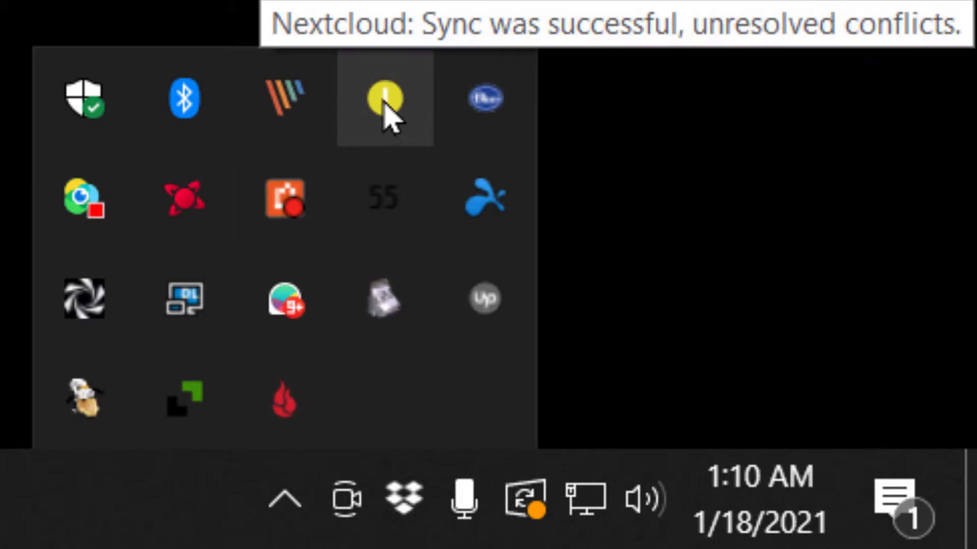
{"action": "right_click", "coordinate": [383, 99]}
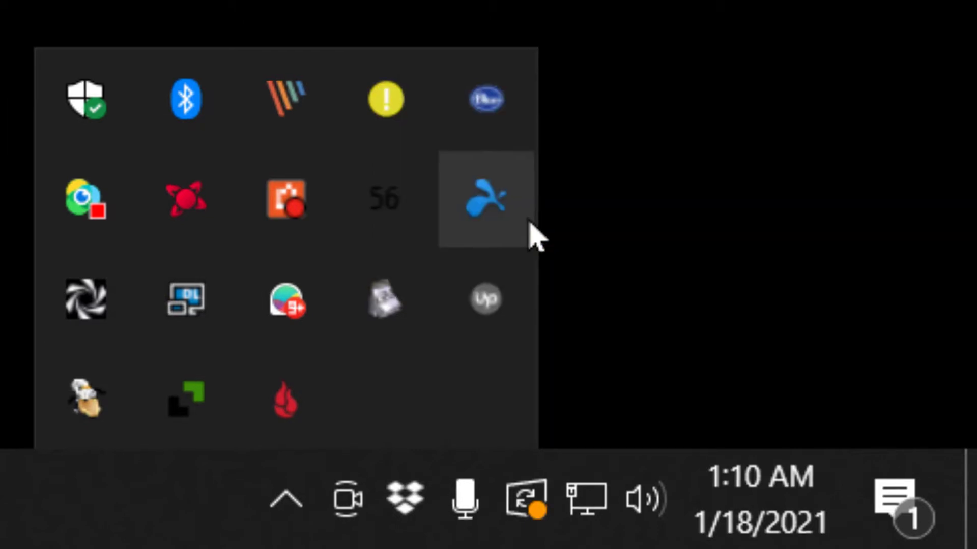
Open the Nextcloud settings window and scroll through its synchronized folder list
{"action": "left_click", "coordinate": [485, 198]}
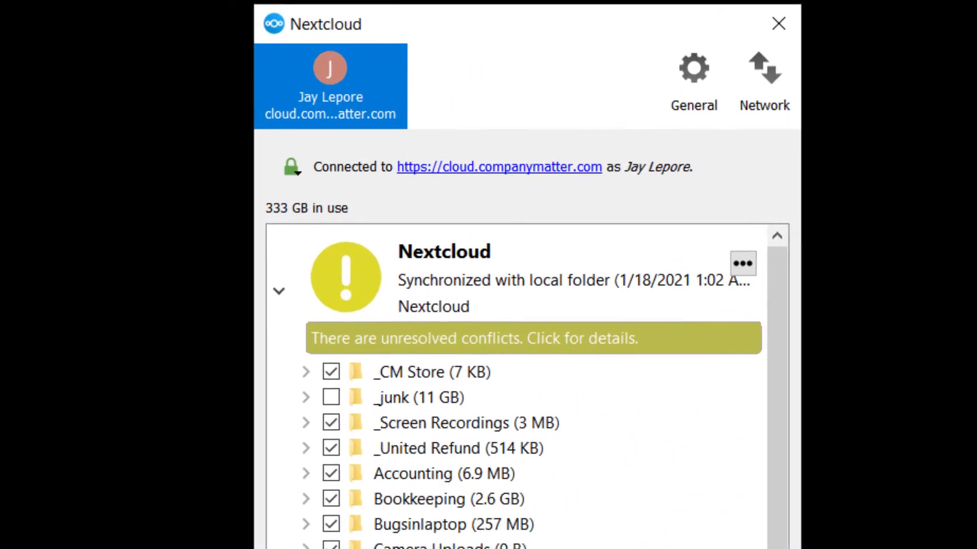
{"action": "scroll", "scroll_direction": "down", "scroll_amount": 3}
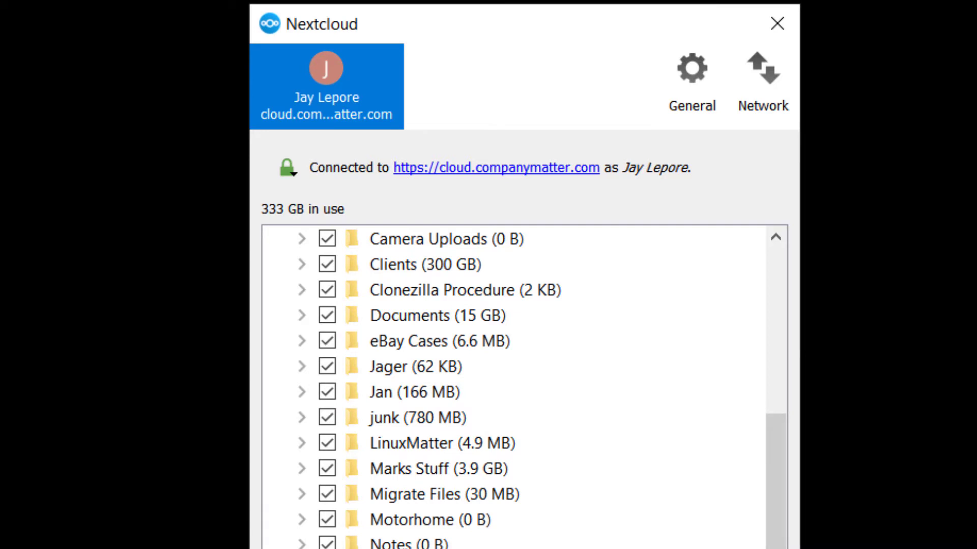
{"action": "scroll", "scroll_direction": "up", "scroll_amount": 3}
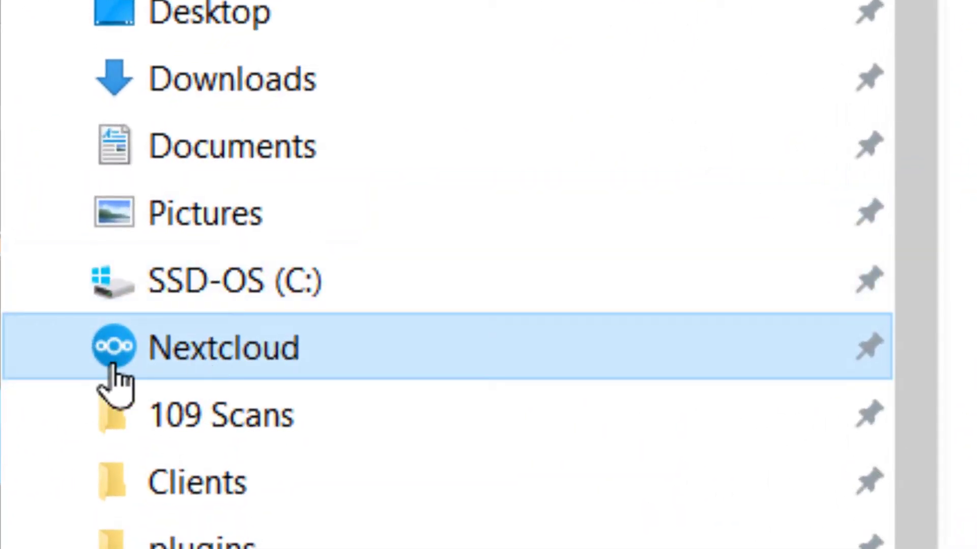
{"action": "mouse_move", "coordinate": [221, 383]}
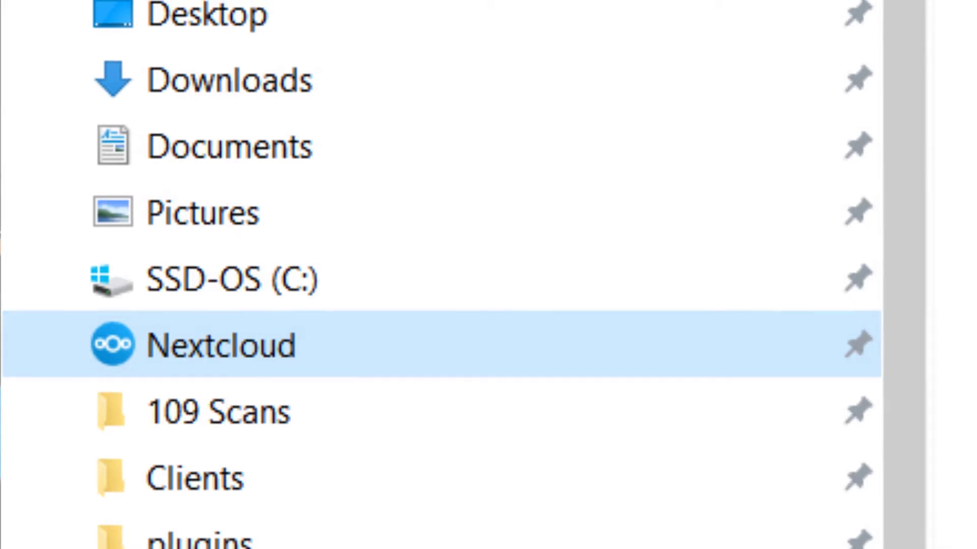
Open the local Nextcloud folder and browse subfolders like Accounting, Bookkeeping and Clients
{"action": "left_click", "coordinate": [221, 346]}
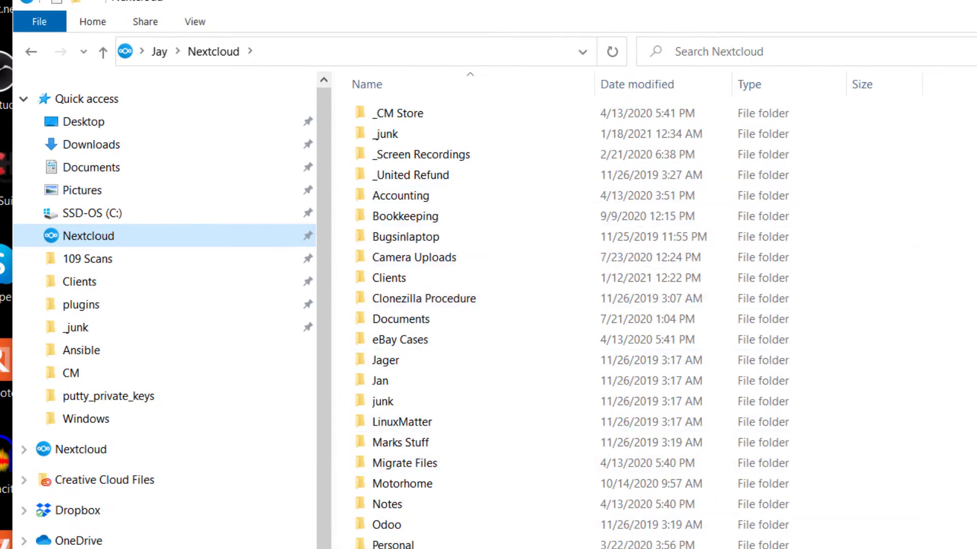
{"action": "left_click", "coordinate": [385, 133]}
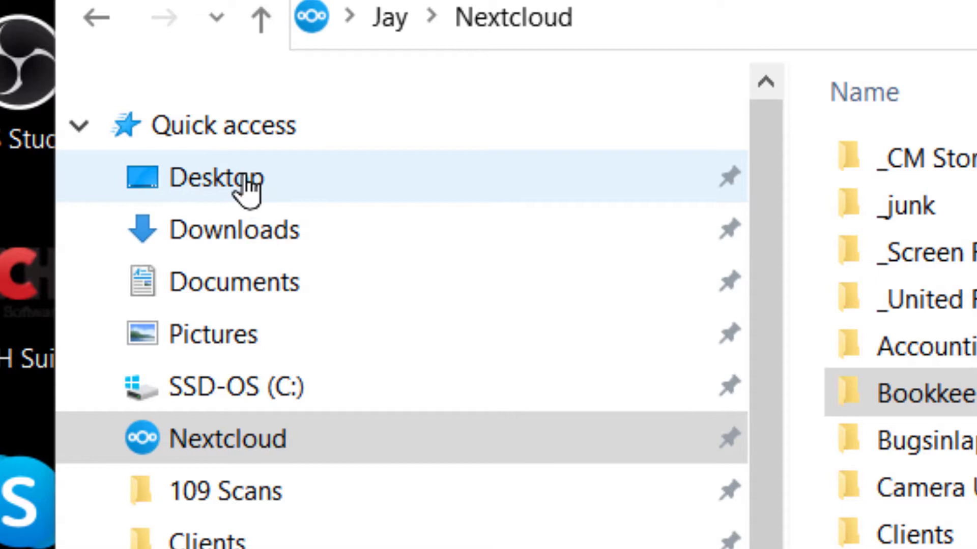
{"action": "mouse_move", "coordinate": [367, 218]}
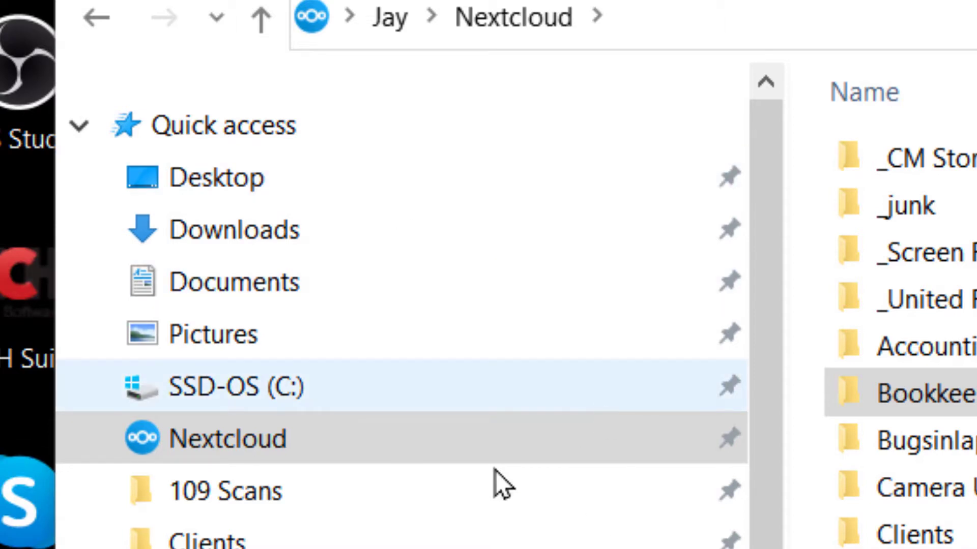
{"action": "left_click", "coordinate": [227, 438]}
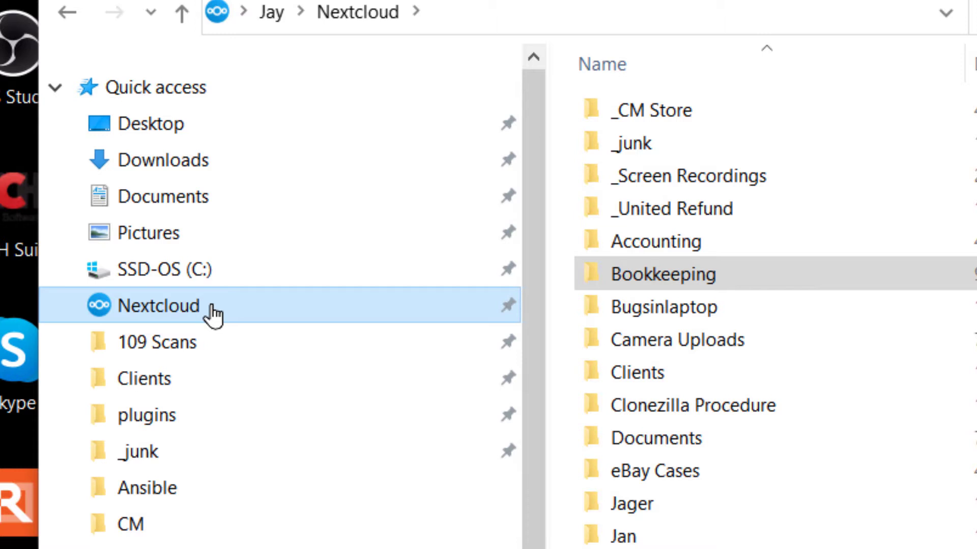
{"action": "mouse_move", "coordinate": [371, 97]}
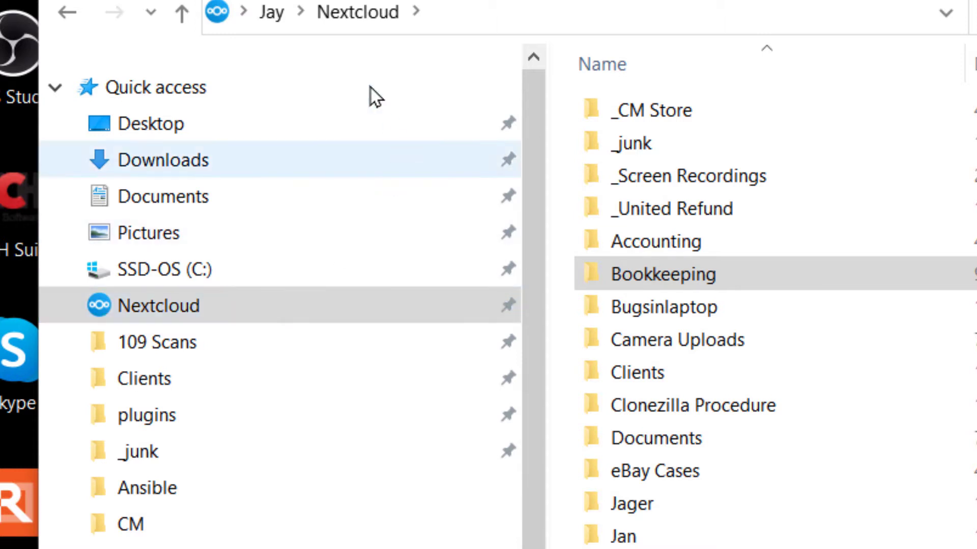
{"action": "mouse_move", "coordinate": [168, 161]}
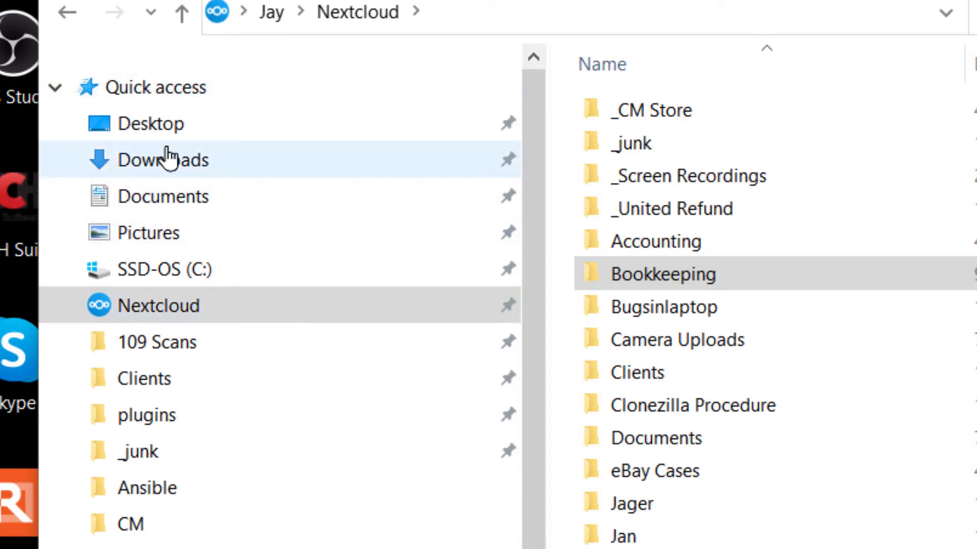
Return to the Nextcloud account view showing sync completed with unresolved conflicts
{"action": "left_click", "coordinate": [147, 487]}
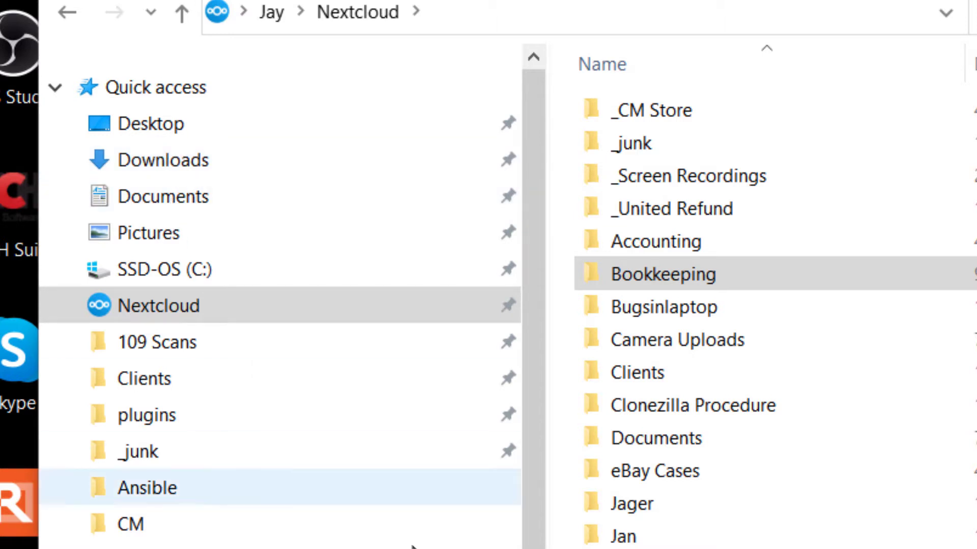
{"action": "left_click", "coordinate": [130, 524]}
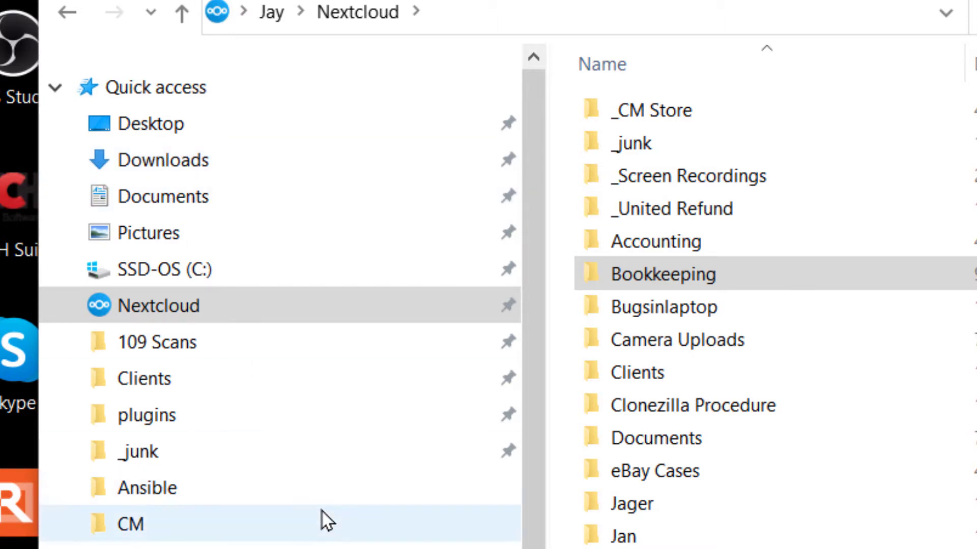
{"action": "left_click", "coordinate": [664, 274]}
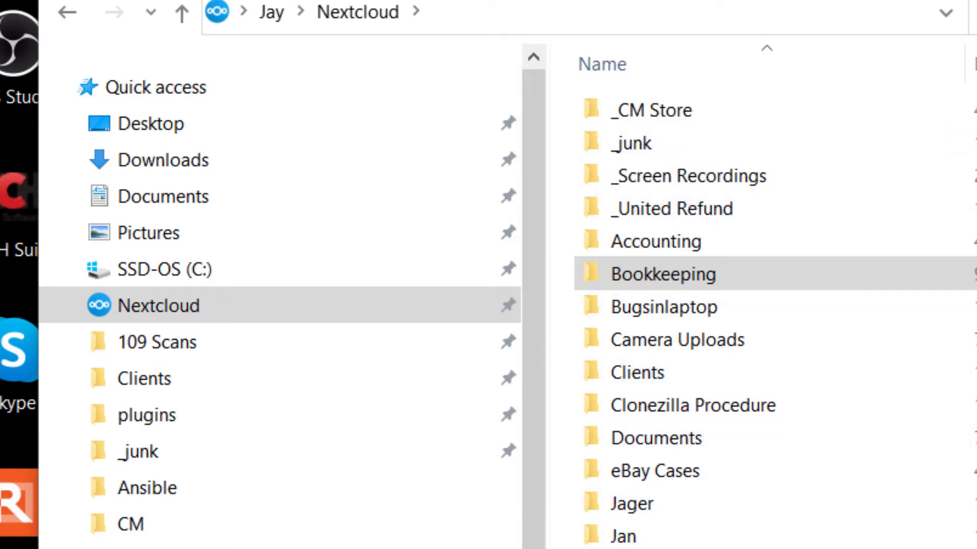
{"action": "left_click", "coordinate": [631, 503]}
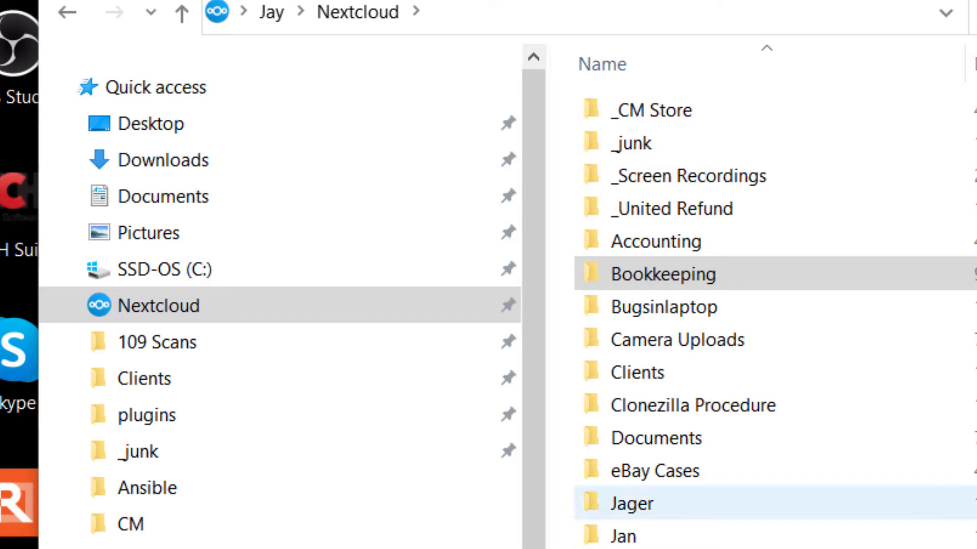
{"action": "left_click", "coordinate": [655, 470]}
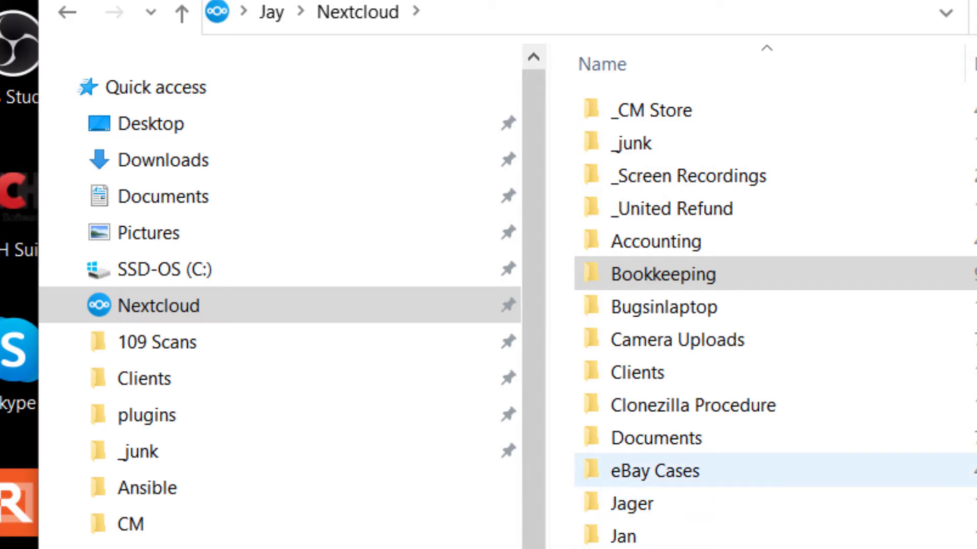
{"action": "left_click", "coordinate": [676, 340]}
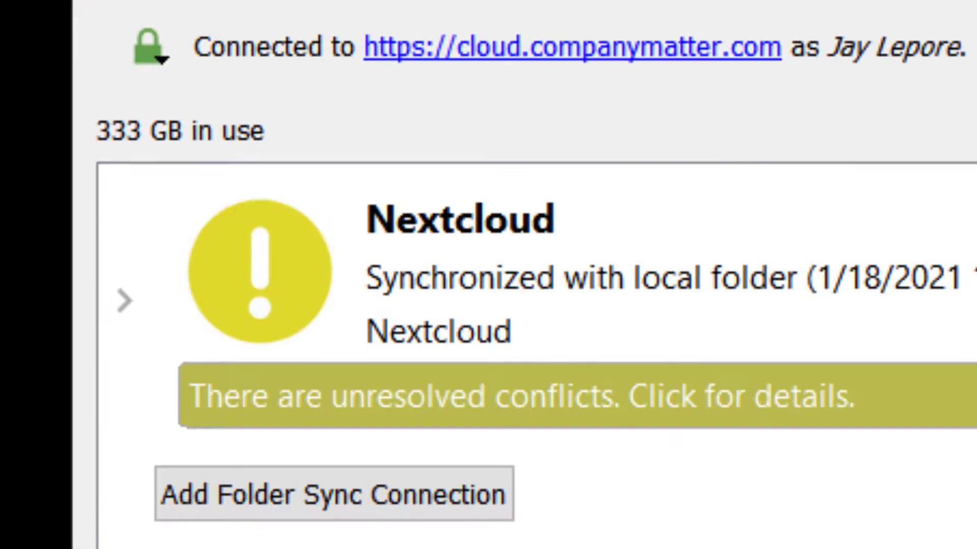
Open the Add Folder Sync Connection wizard, proposing C:\Users\Jay\Nextcloud2 as local folder
{"action": "scroll", "scroll_direction": "down", "scroll_amount": 3}
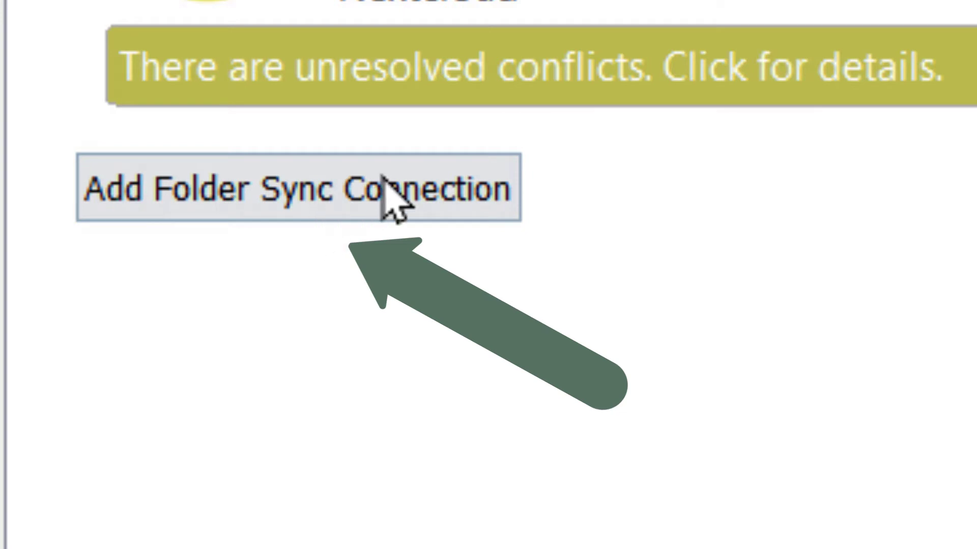
{"action": "left_click", "coordinate": [299, 188]}
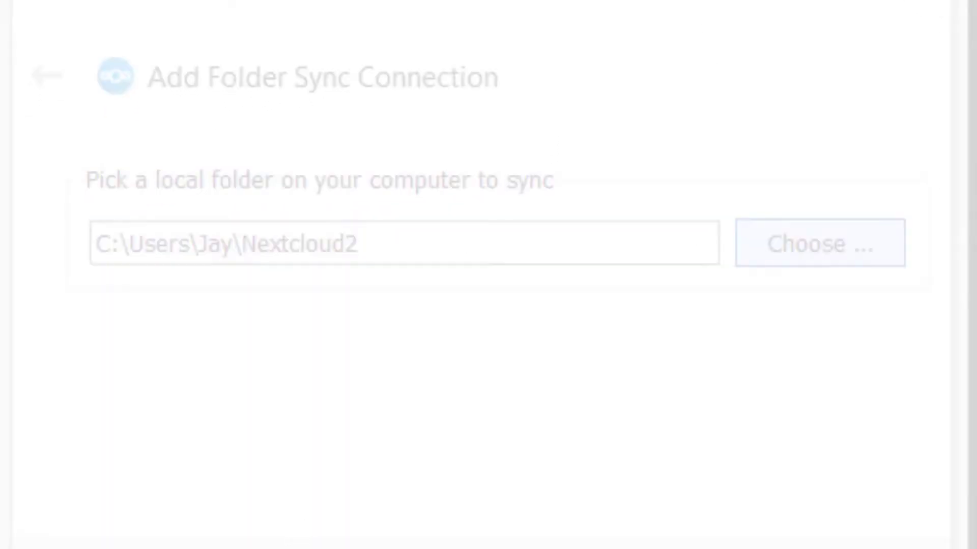
{"action": "left_click", "coordinate": [818, 243]}
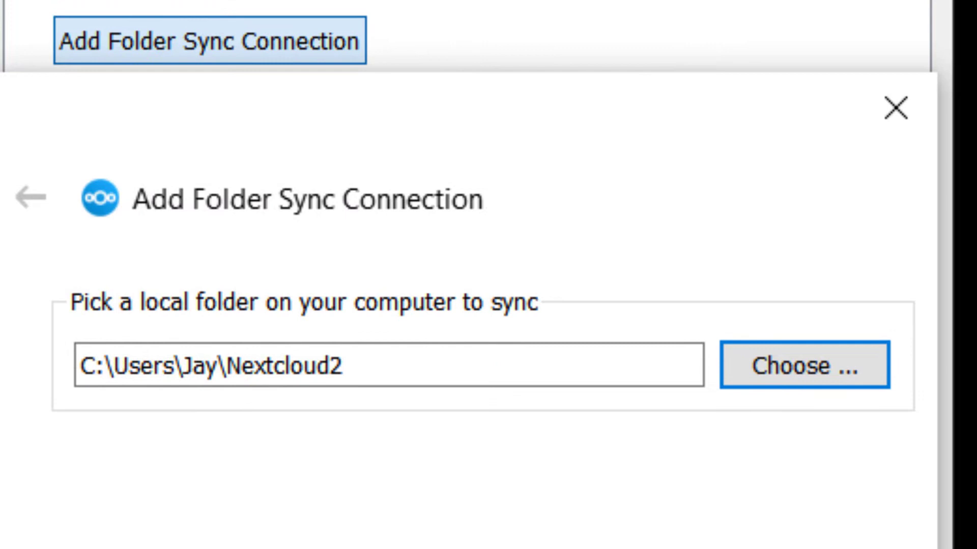
{"action": "left_click", "coordinate": [894, 109]}
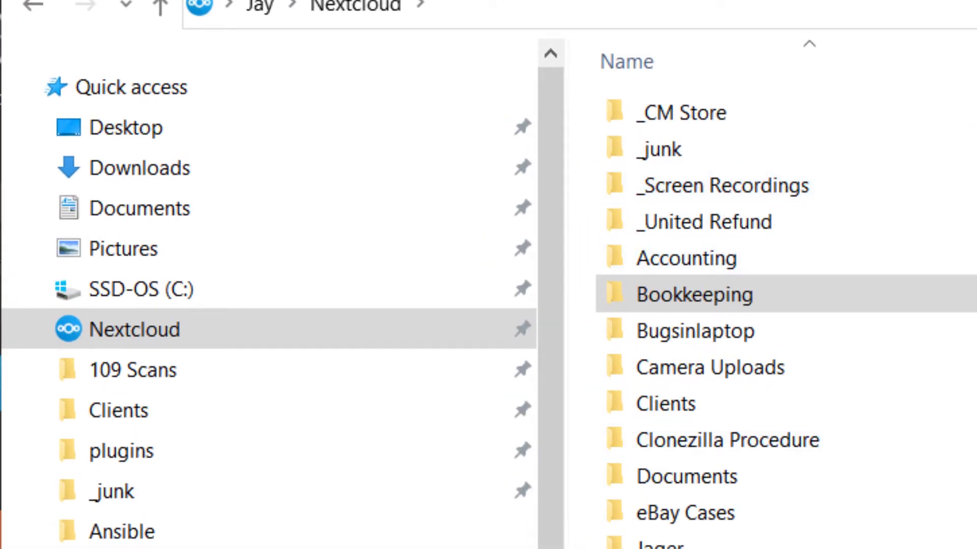
{"action": "mouse_move", "coordinate": [704, 193]}
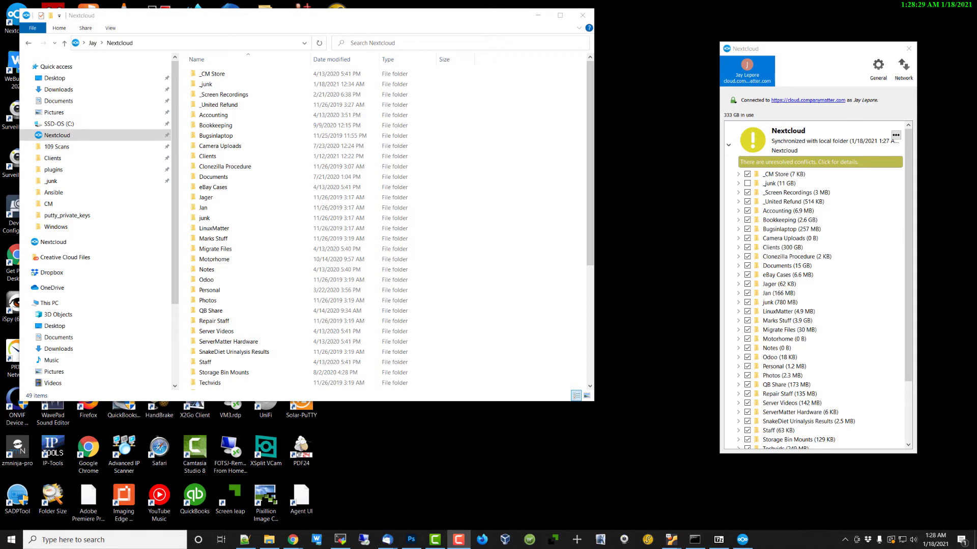
{"action": "left_click", "coordinate": [216, 135]}
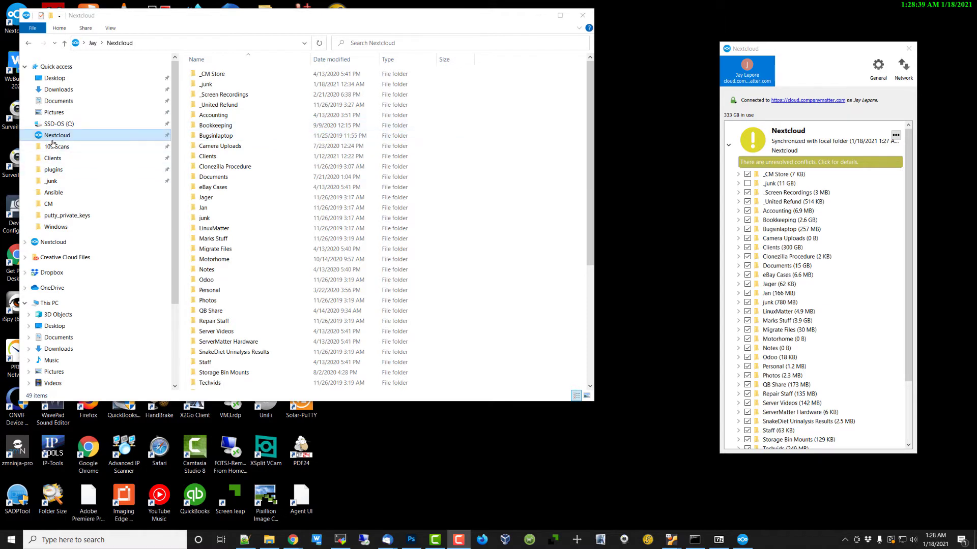
{"action": "left_click", "coordinate": [216, 125]}
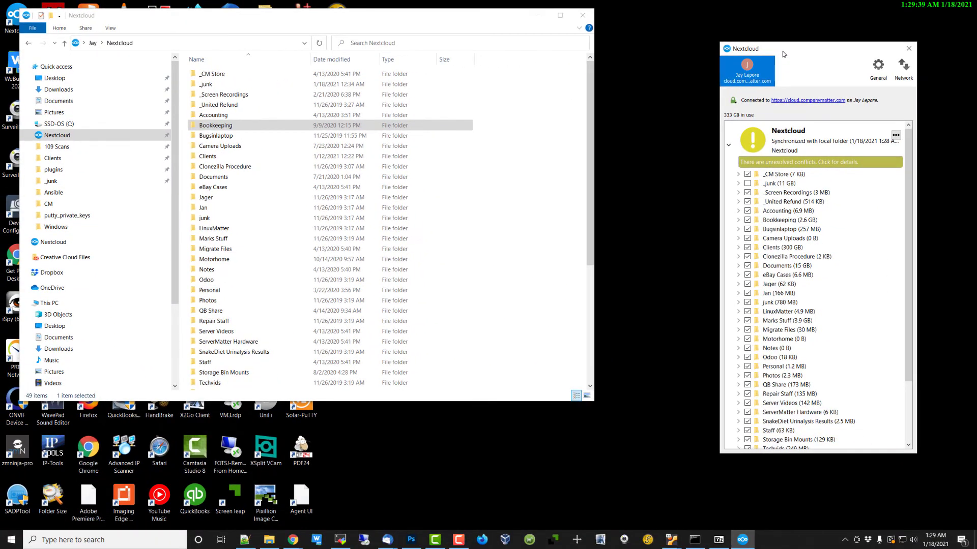
{"action": "mouse_move", "coordinate": [813, 53]}
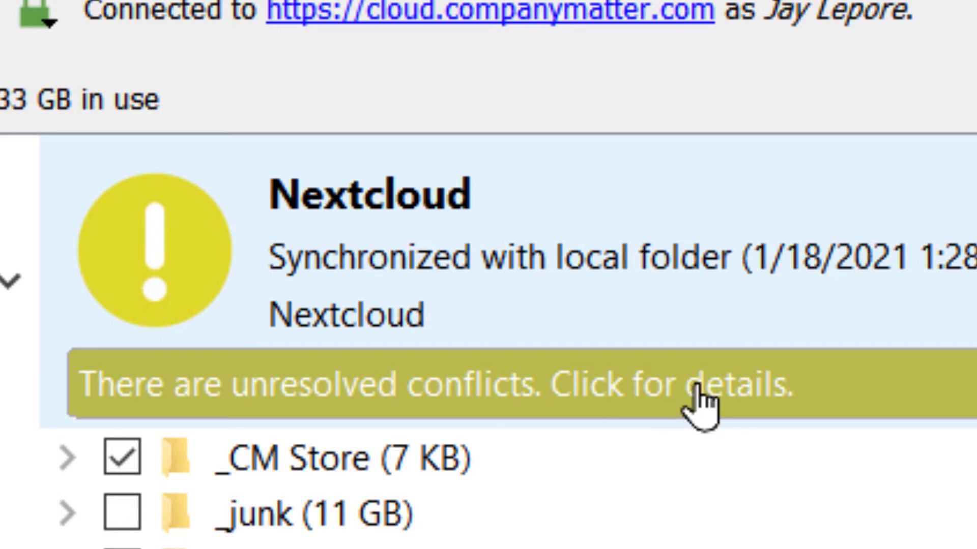
Reopen the Nextcloud window and open the conflict details for heading-curved.psd
{"action": "left_click", "coordinate": [425, 508]}
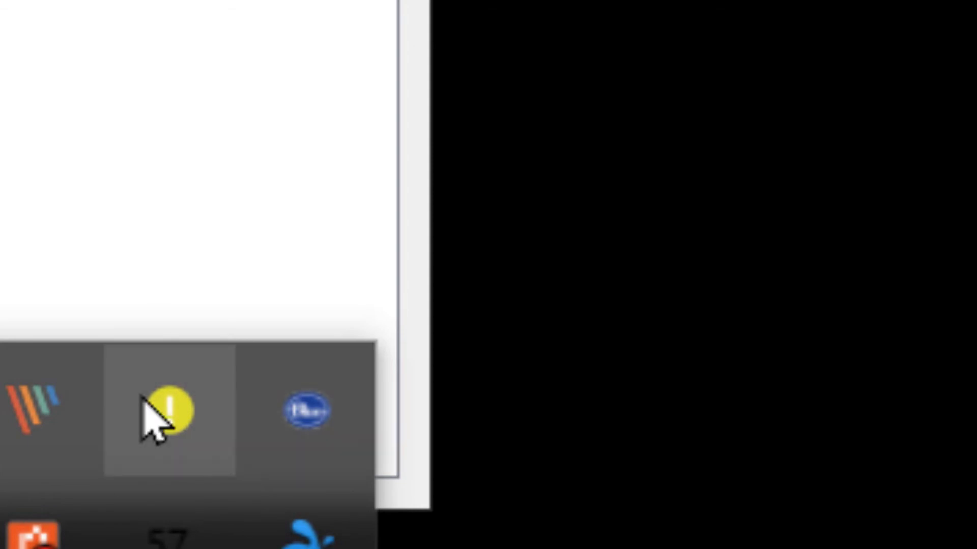
{"action": "left_click", "coordinate": [165, 411]}
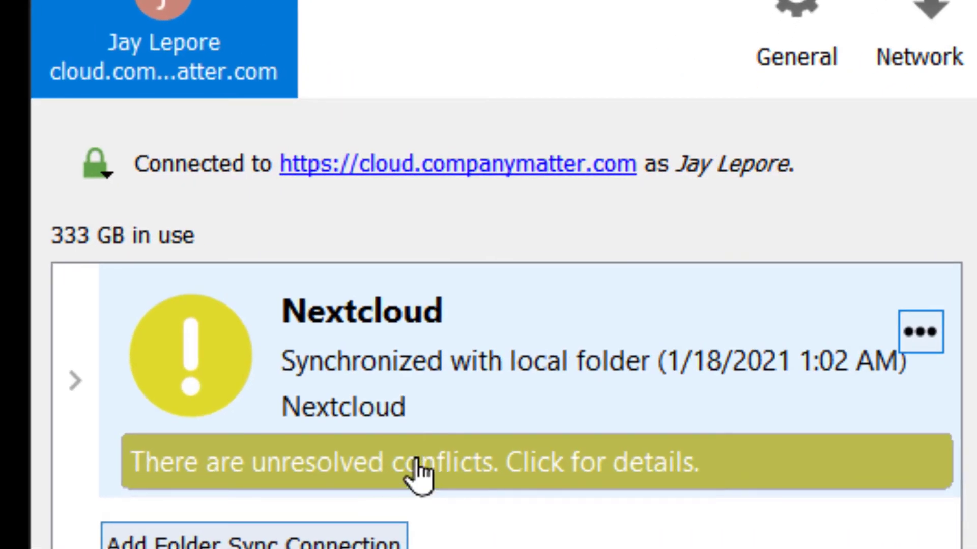
{"action": "scroll", "scroll_direction": "down", "scroll_amount": 3}
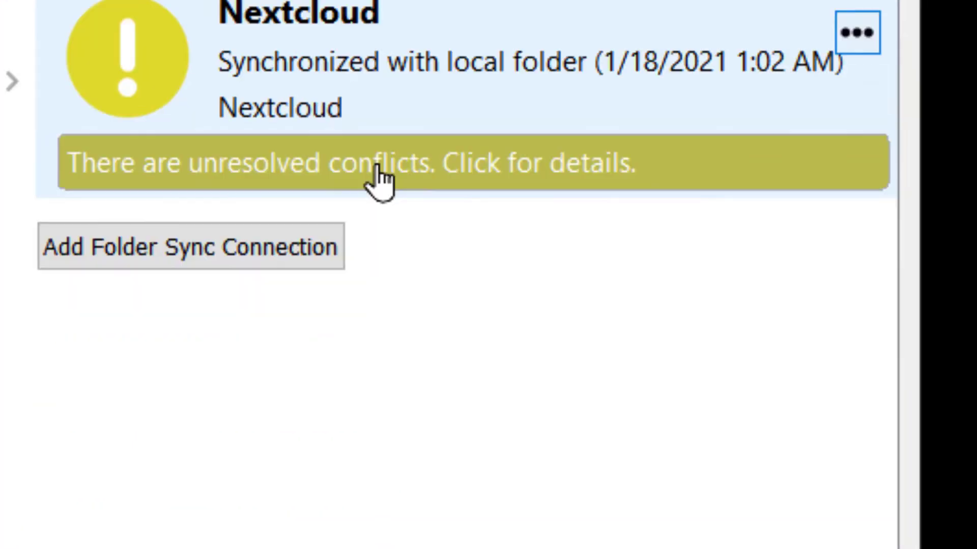
{"action": "left_click", "coordinate": [374, 164]}
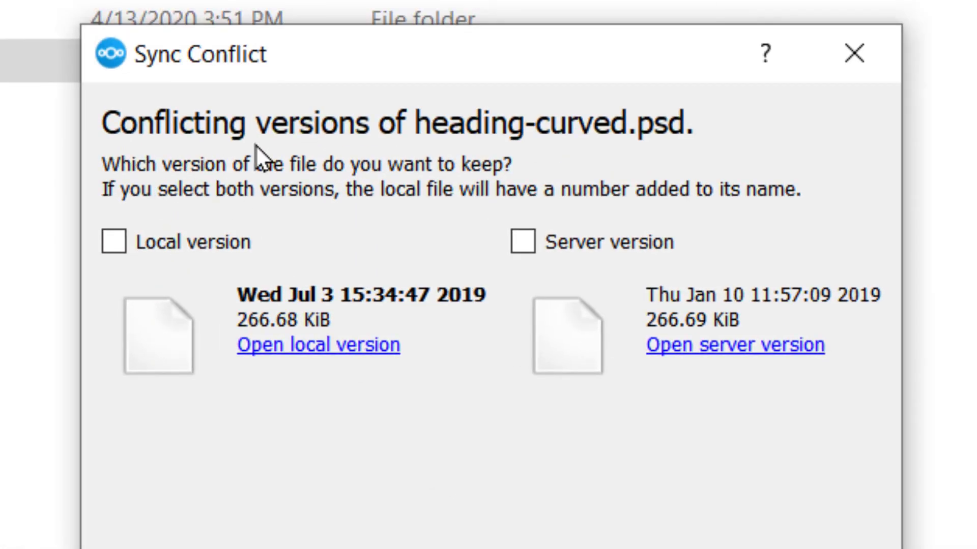
{"action": "mouse_move", "coordinate": [635, 156]}
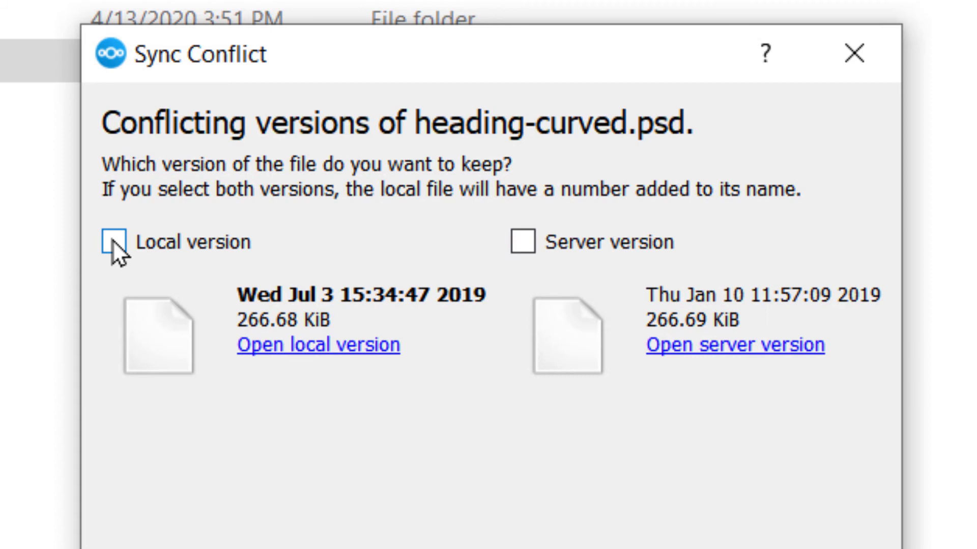
Keep the local version of heading-curved.psd in the Sync Conflict dialog
{"action": "left_click", "coordinate": [112, 242]}
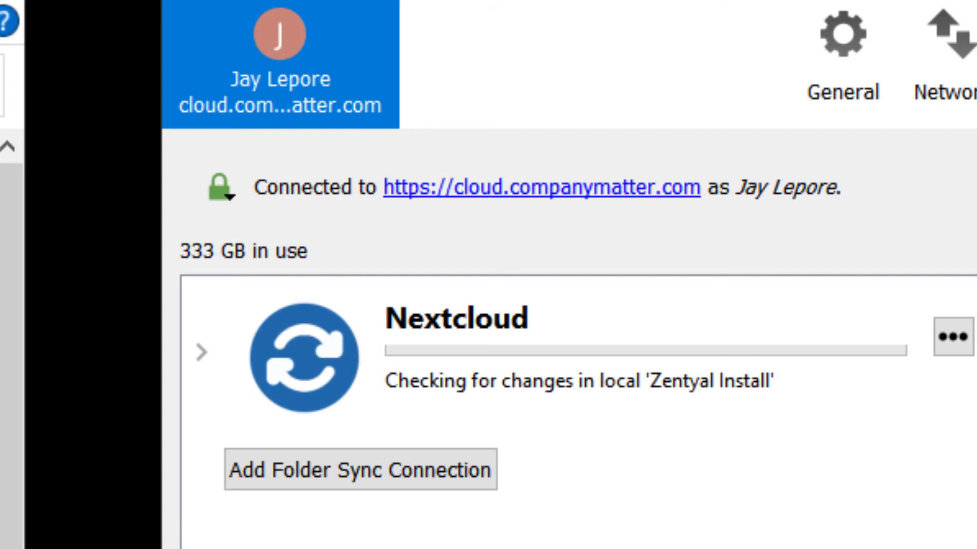
{"action": "mouse_move", "coordinate": [573, 39]}
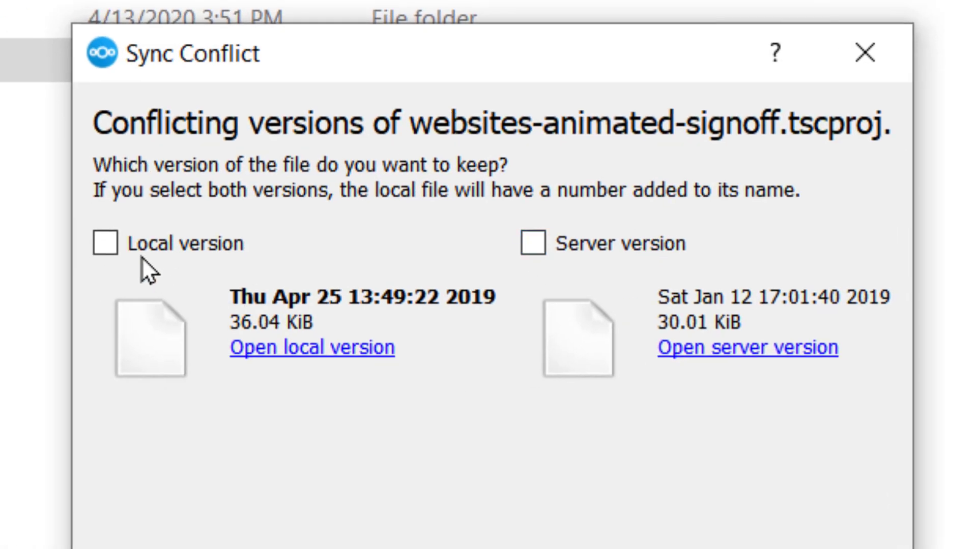
Tick Local version for websites-animated-signoff.tscproj in the Sync Conflict dialog
{"action": "left_click", "coordinate": [105, 243]}
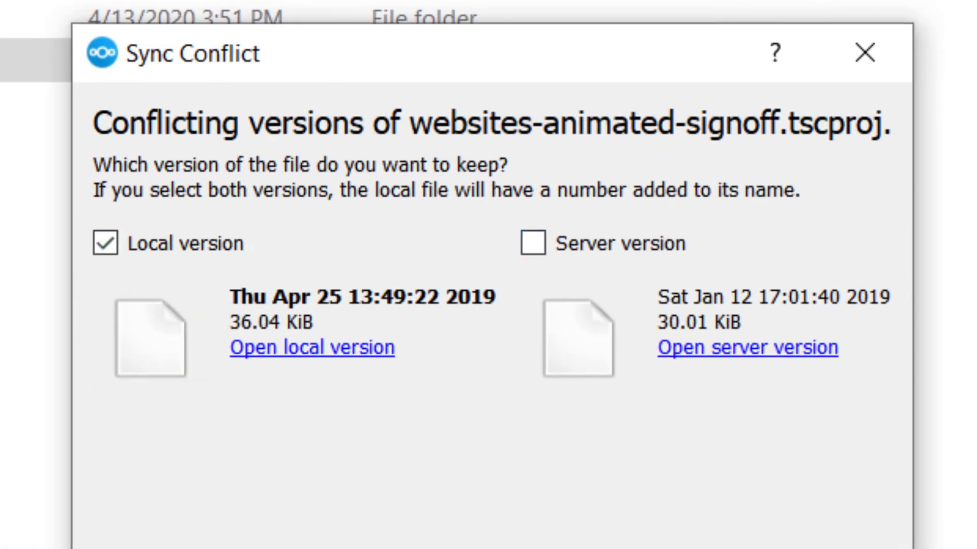